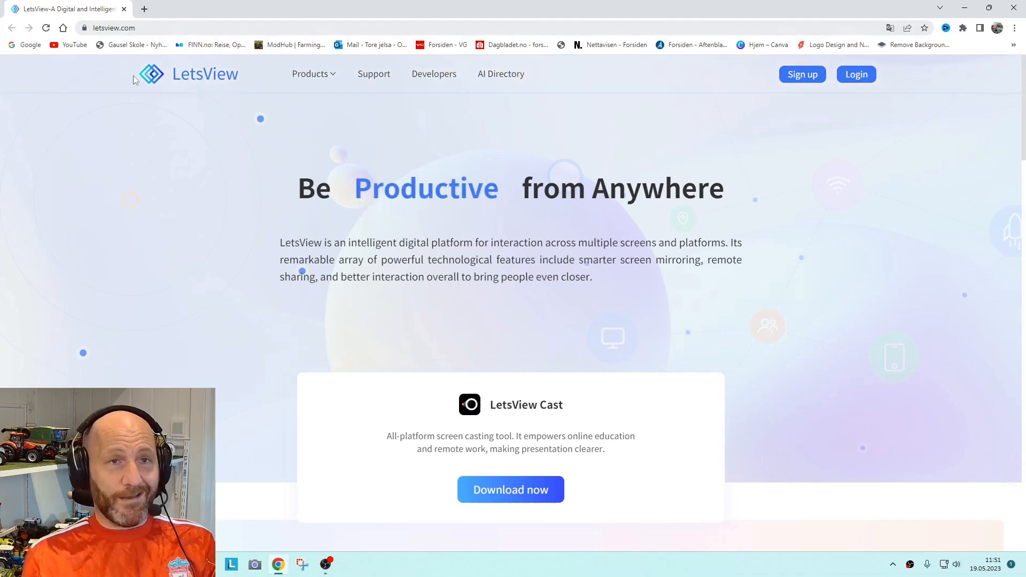
- Reach the LetsView home screen with Mirror, Remote and Drawing modes
scroll(down, 3)
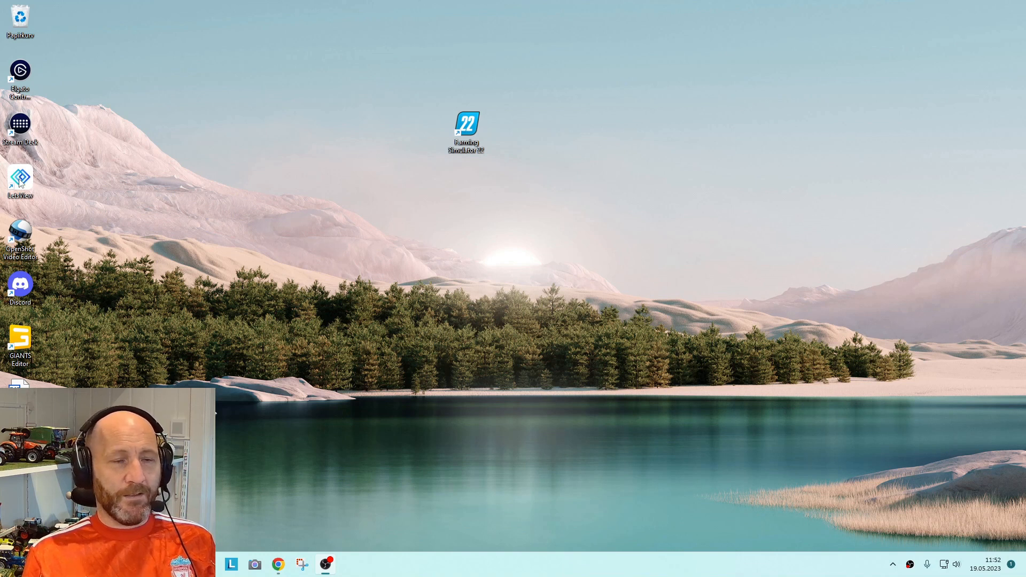
mouse_move(19, 180)
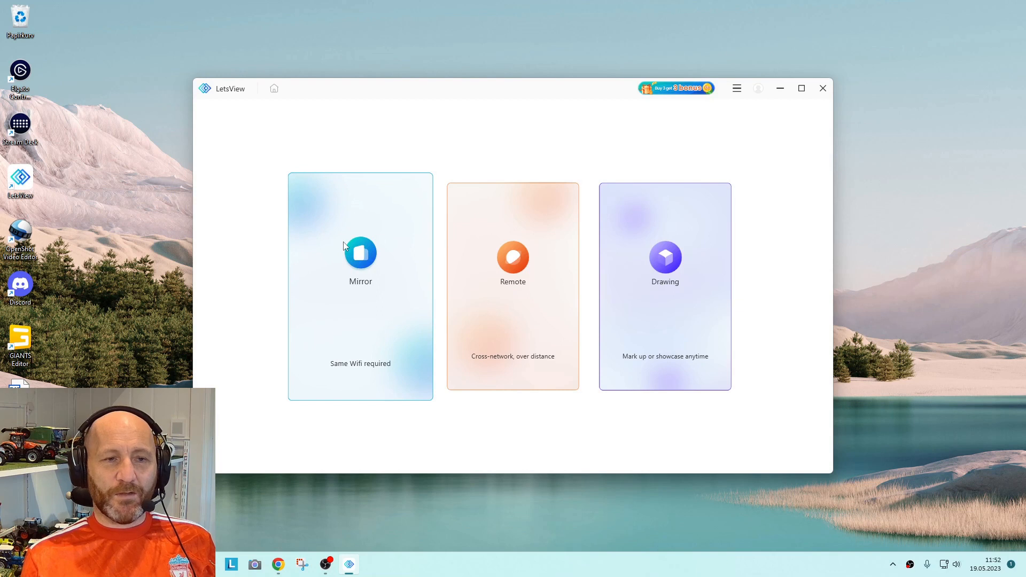
mouse_move(364, 369)
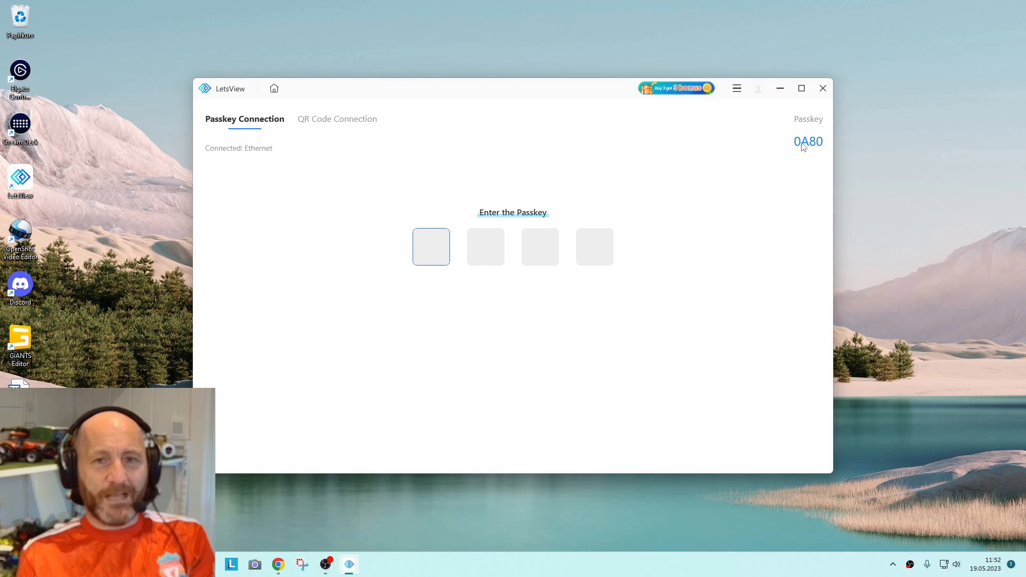
mouse_move(642, 171)
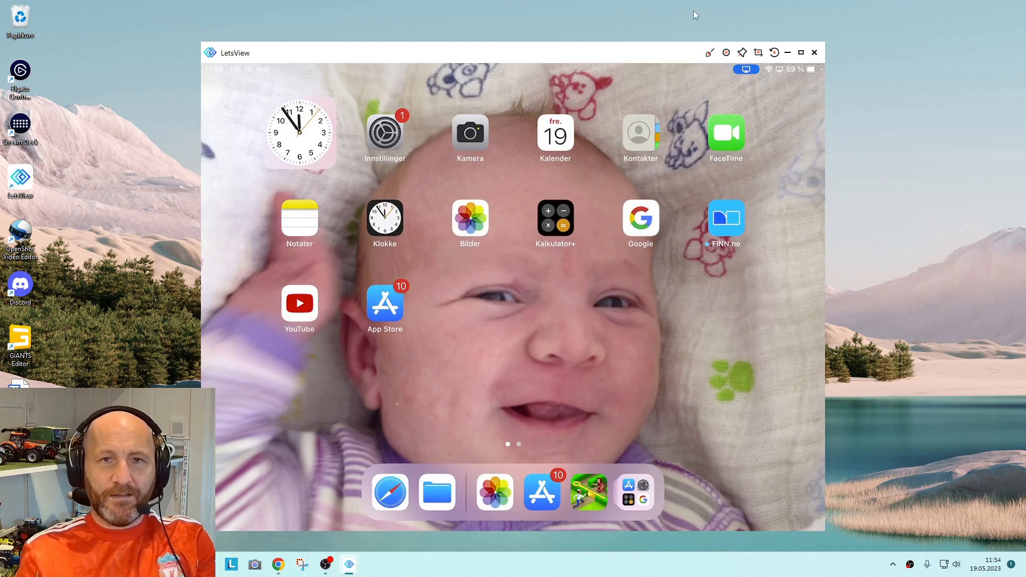
- Show the drawing colour palette over the mirrored iPad home screen
click(708, 52)
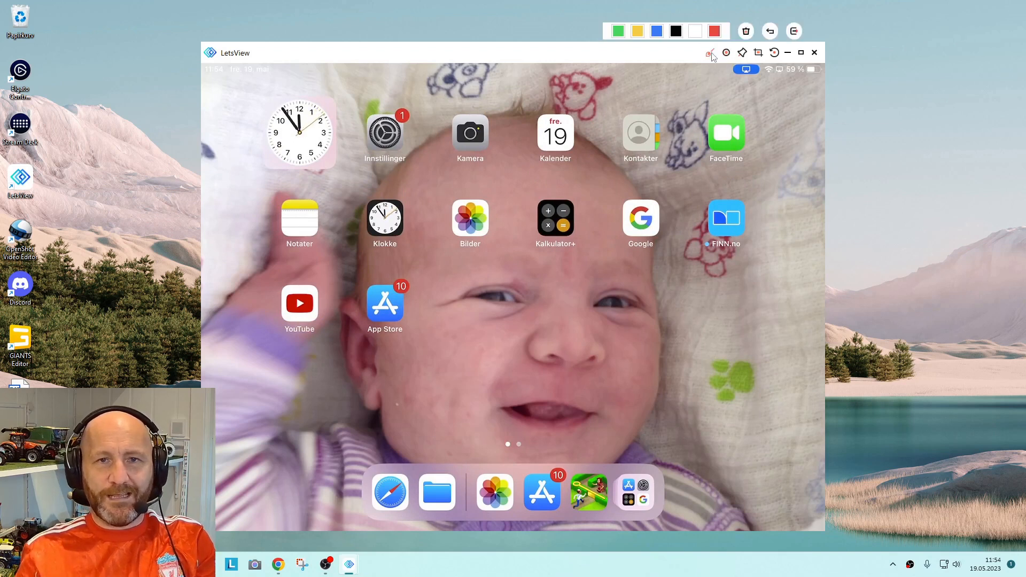
- Take a Skjermbilde screenshot of the mirrored iPad and dismiss the palette
click(656, 31)
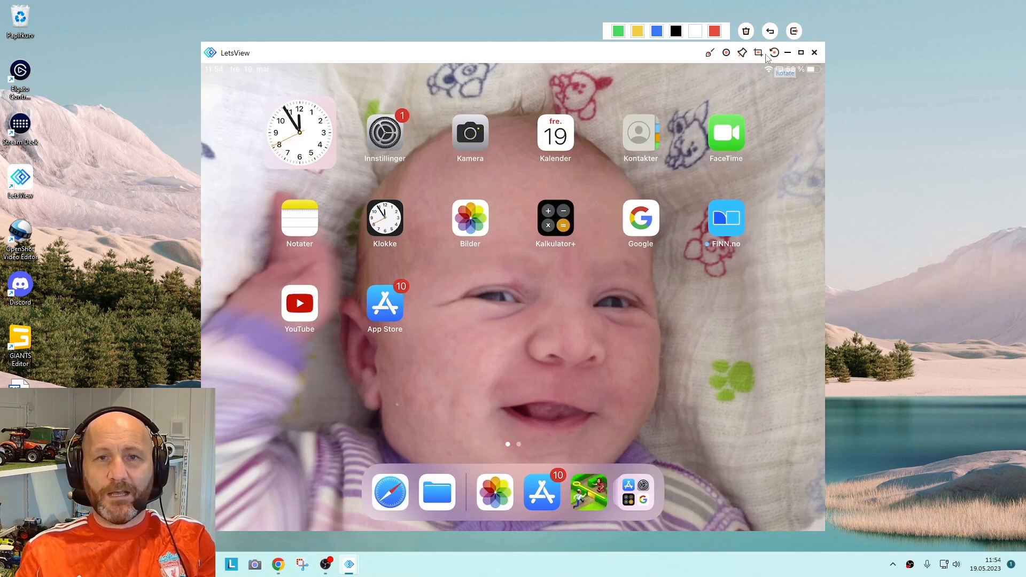
mouse_move(758, 52)
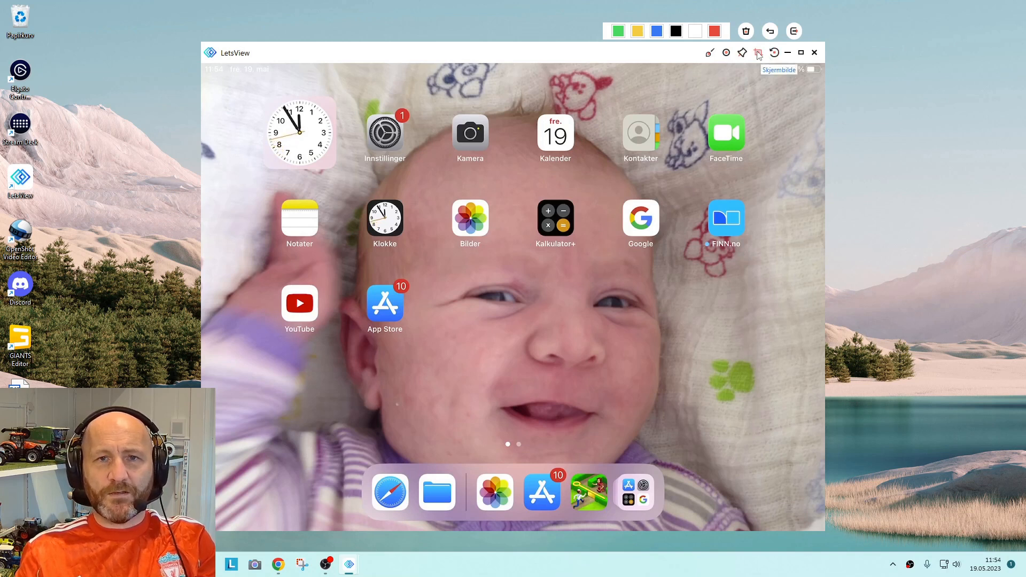
click(757, 53)
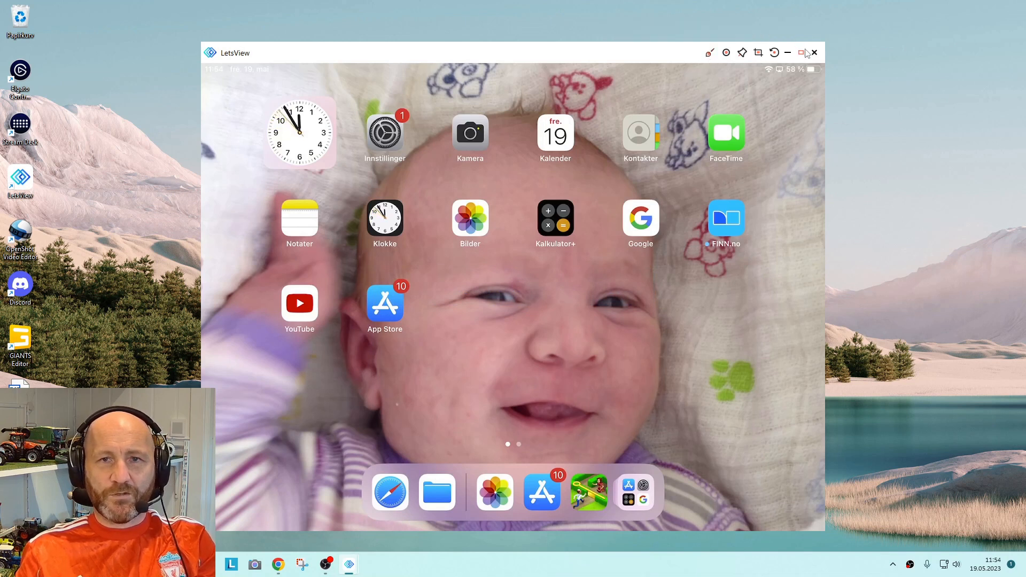
- Maximize the mirror window so the iPad view fills the PC screen
click(800, 52)
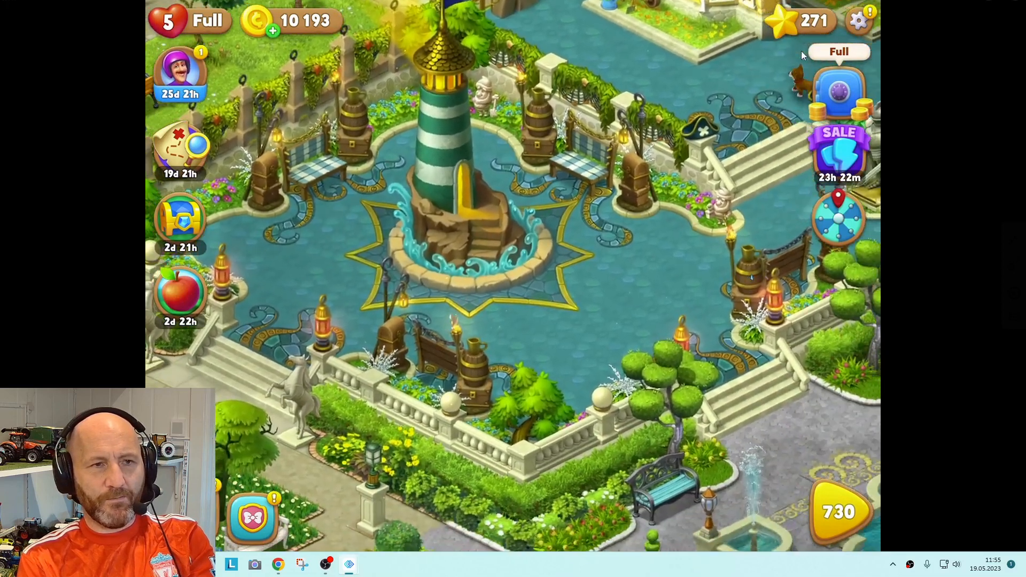
- Select level 730 in the mirrored garden game and start it with Play
click(841, 512)
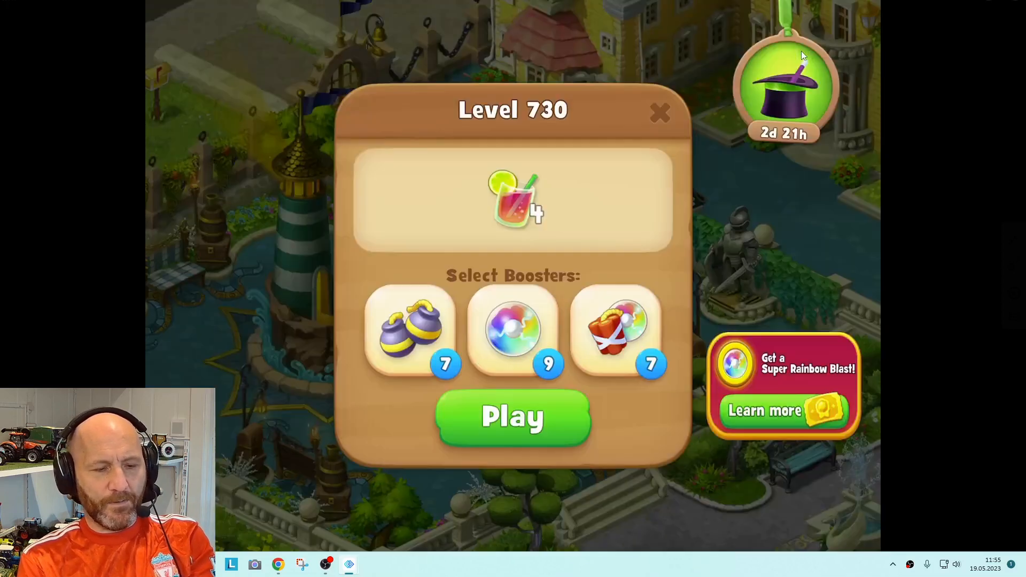
click(512, 419)
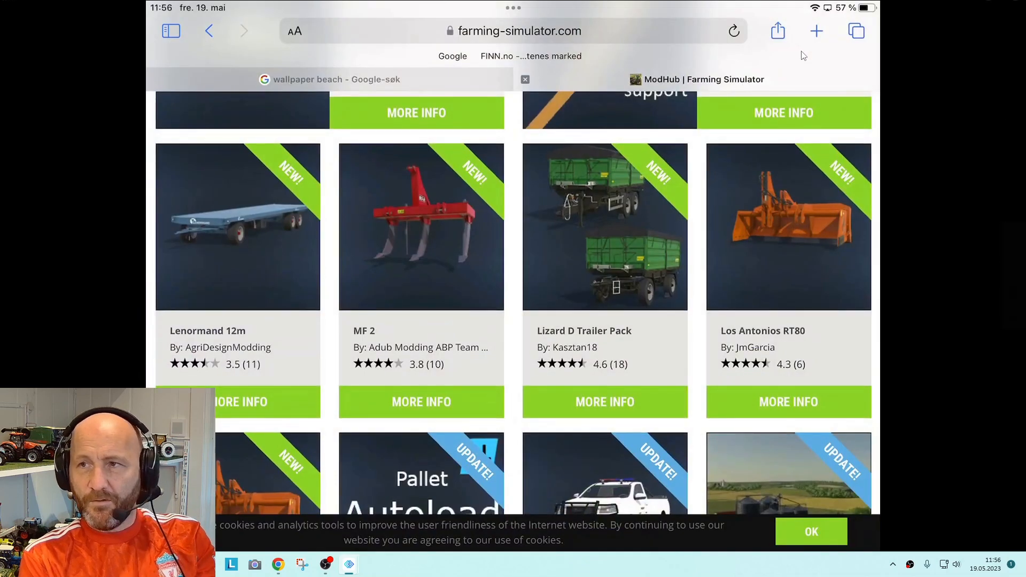
- Scroll through the newest mods on the mirrored farming-simulator.com ModHub page
scroll(up, 3)
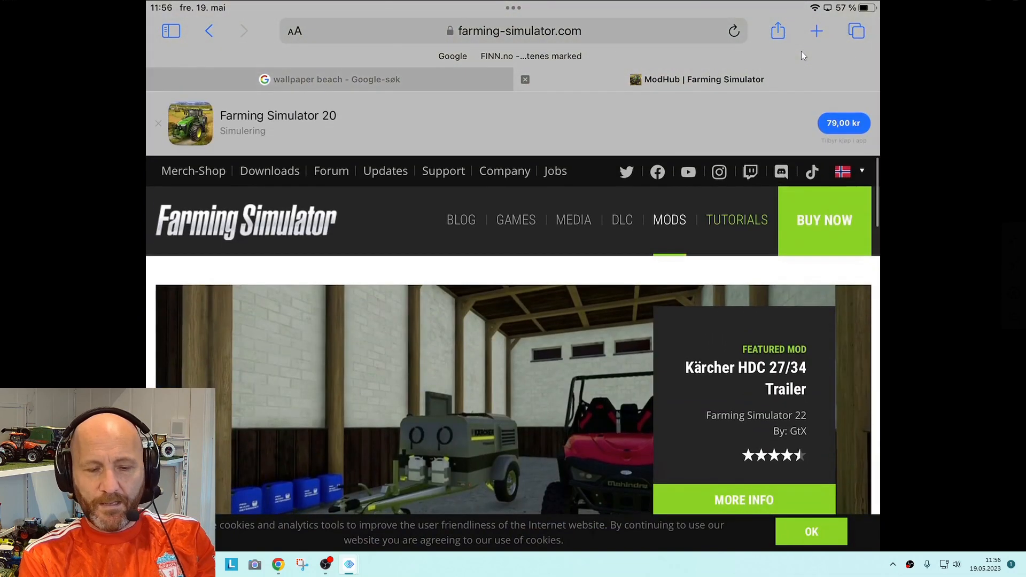
scroll(down, 3)
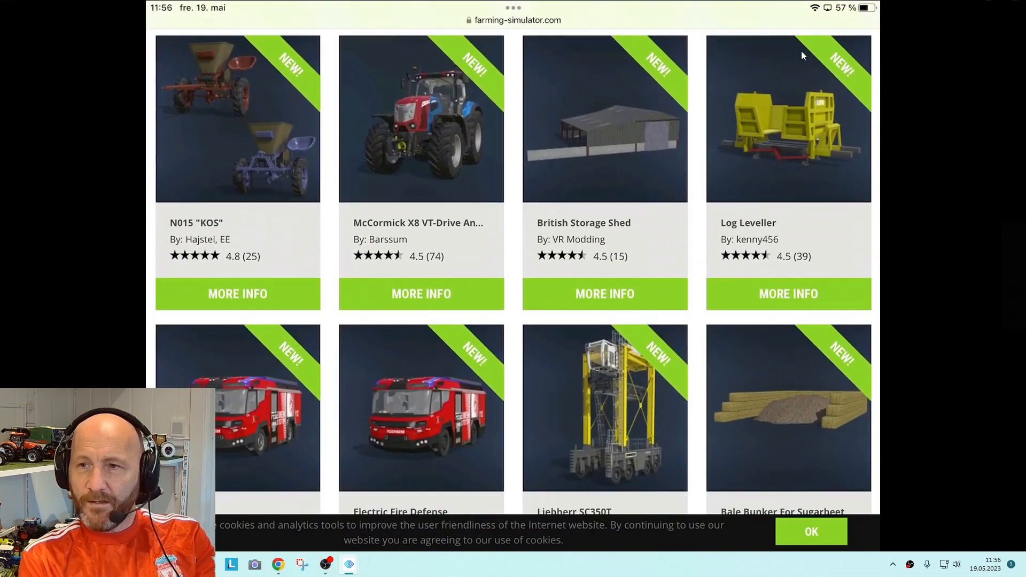
scroll(down, 3)
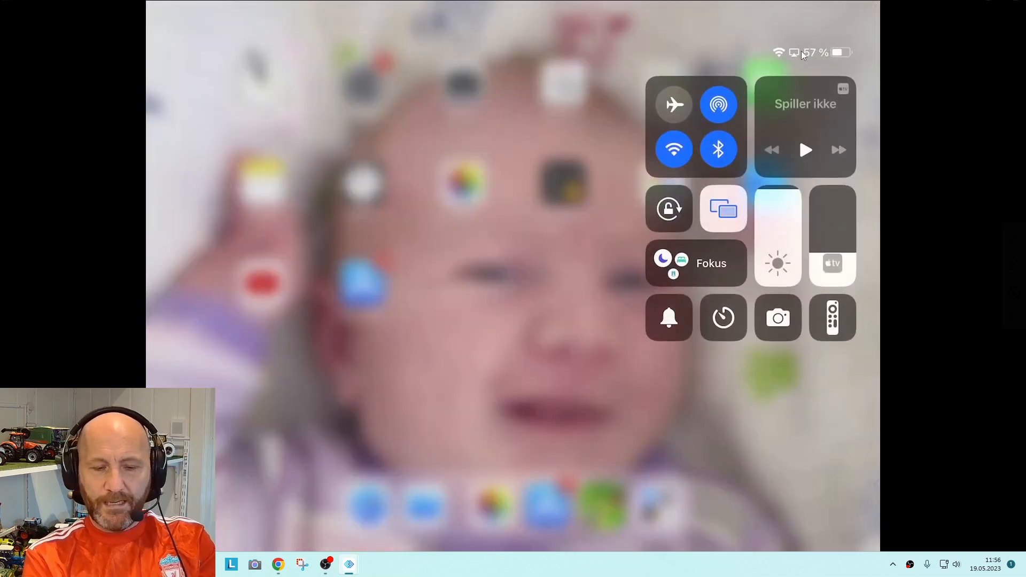
- Stop the iPad's screen mirroring so LetsView returns to the passkey screen
click(722, 208)
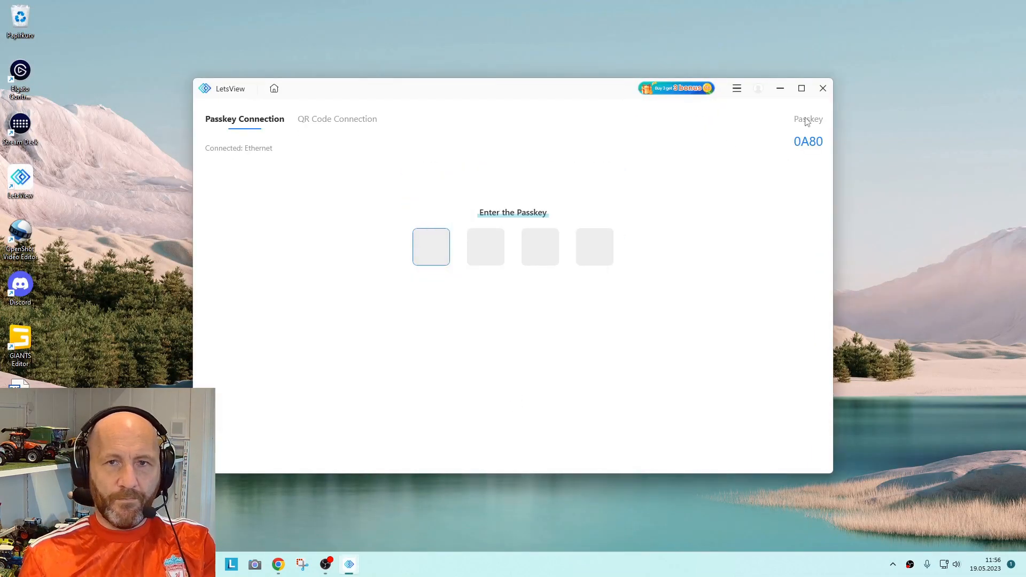
click(823, 89)
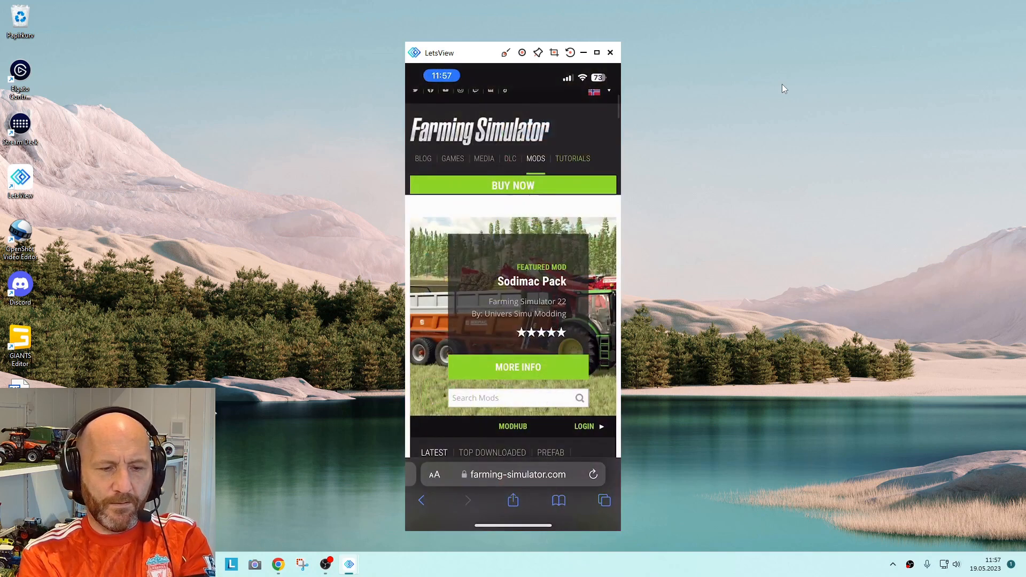
- Scroll farming-simulator.com and a train-crash news article on the mirrored iPhone
scroll(down, 3)
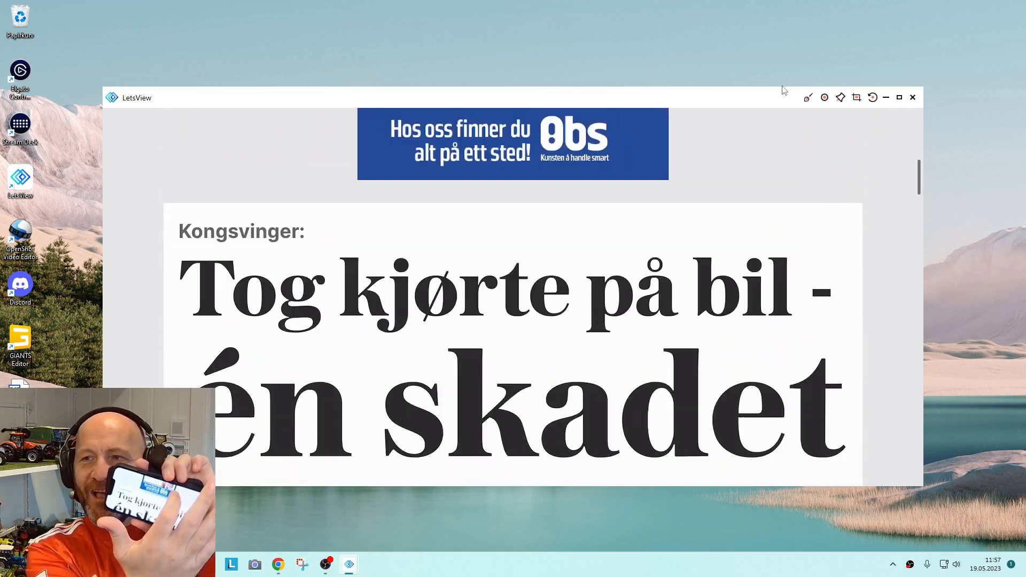
scroll(down, 3)
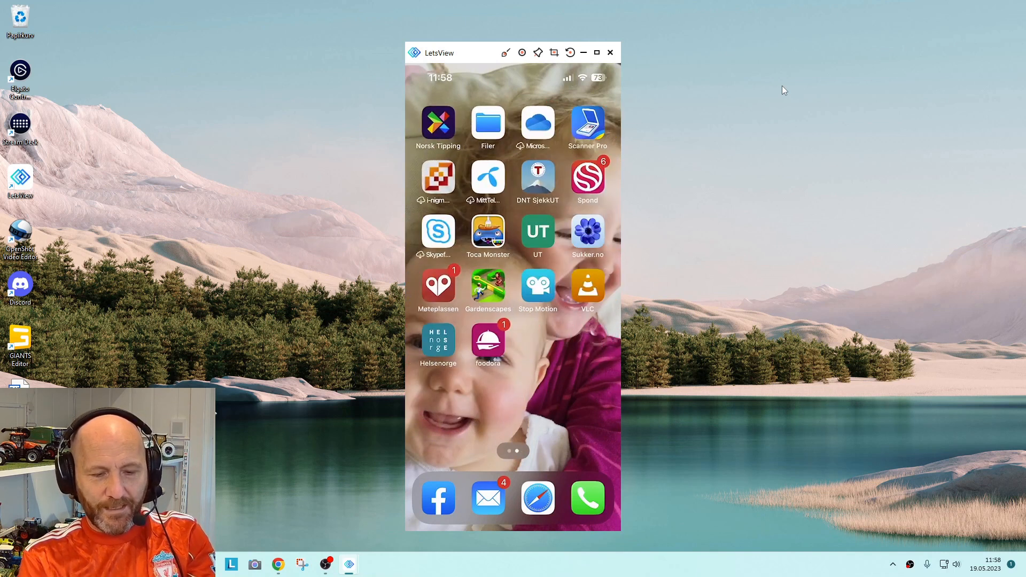
- Launch Gardenscapes on the iPhone and keep the On device saved progress
click(487, 288)
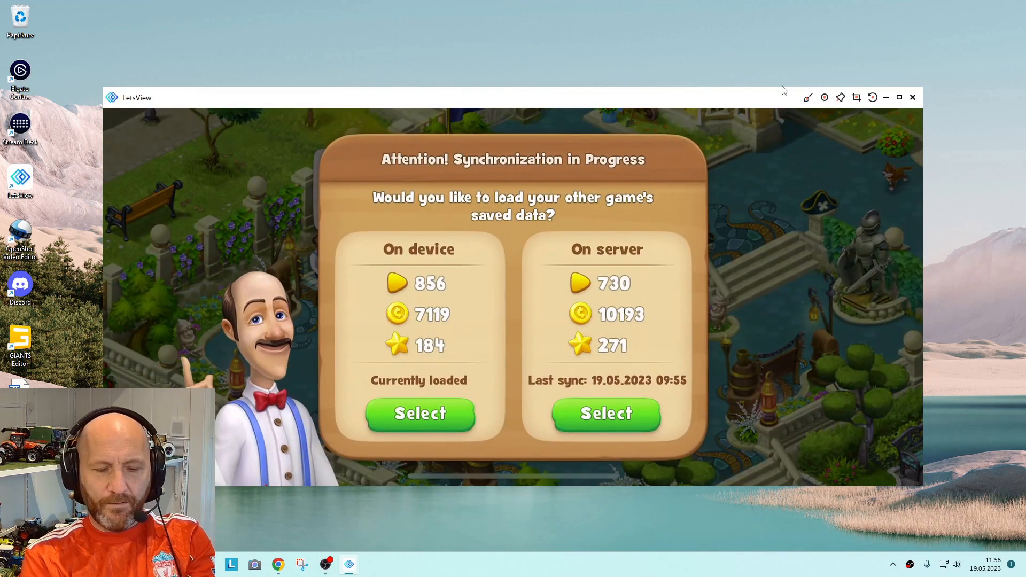
click(420, 414)
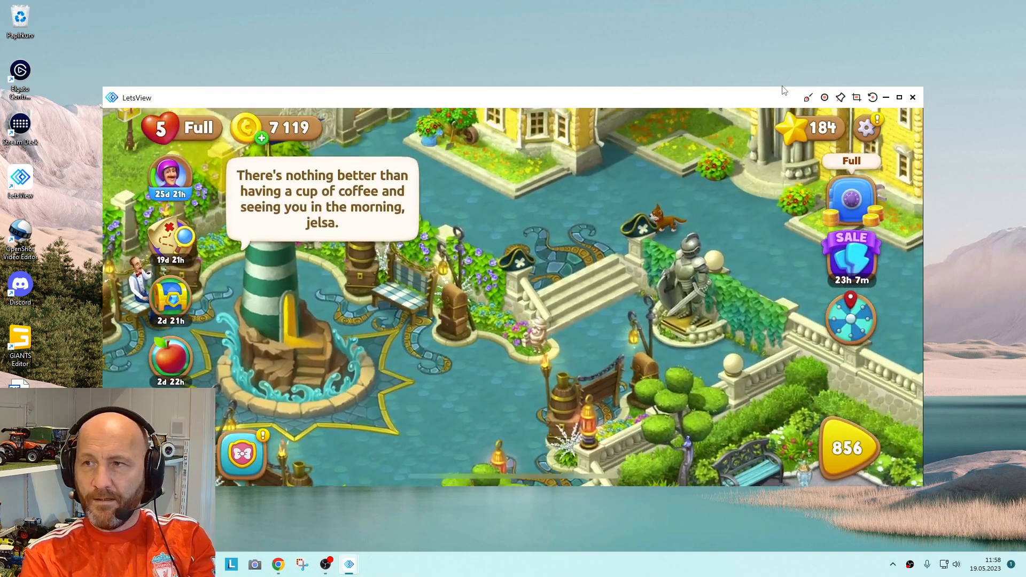